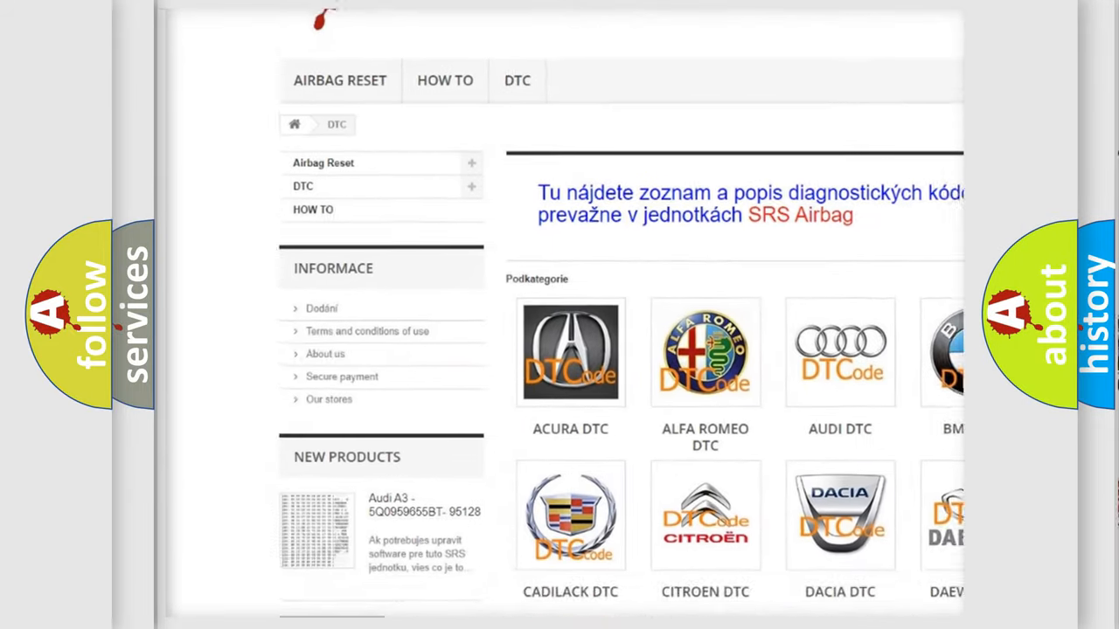
Scroll the DTC catalogue past the car brand logos down to the grid of B error codes.
scroll("down", 3)
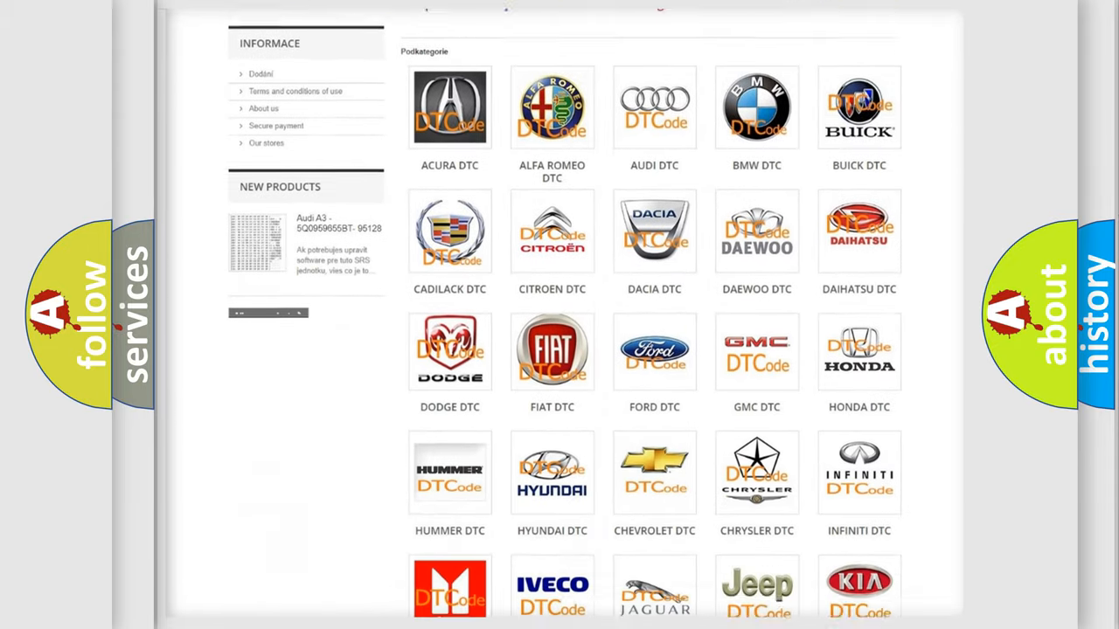
scroll("down", 3)
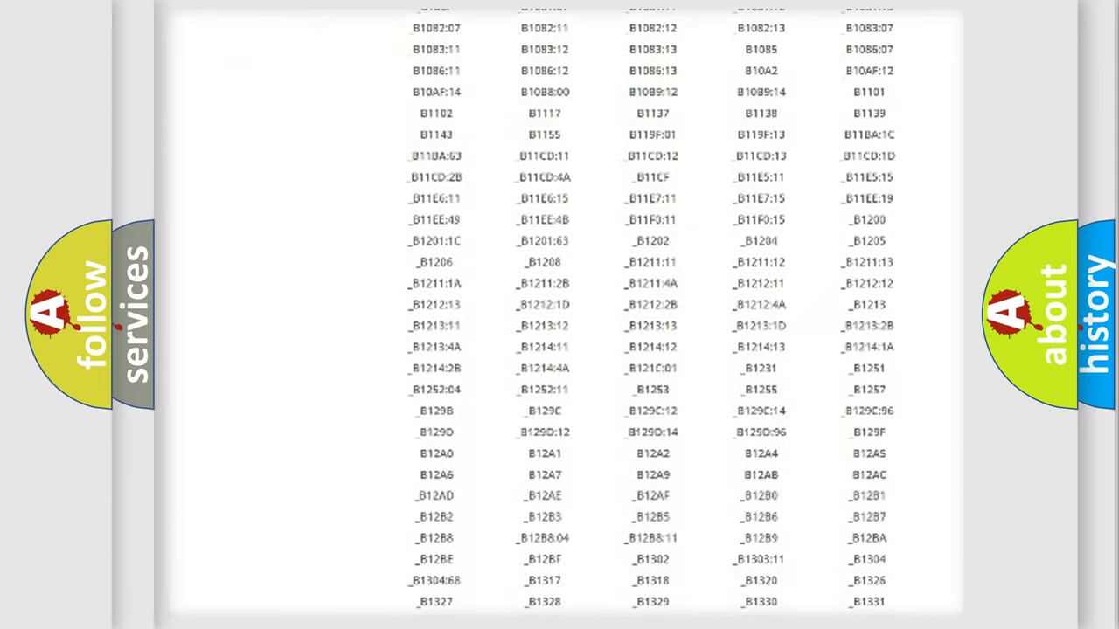
scroll("down", 3)
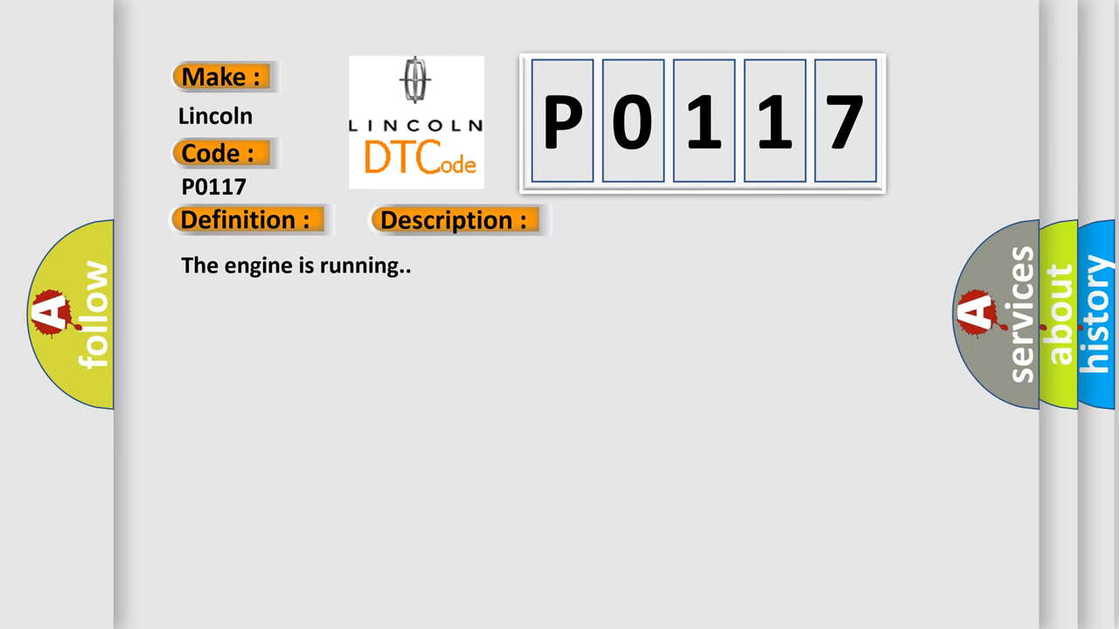
Advance the Lincoln P0117 slide to reveal its Cause section with open, short and wiring faults.
left_click(641, 219)
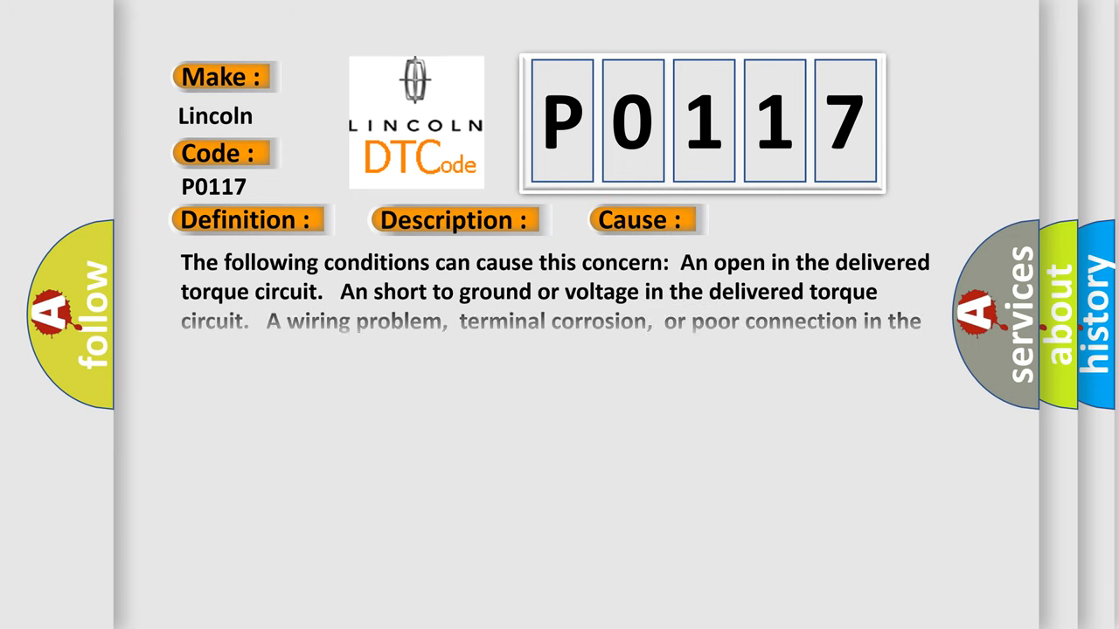